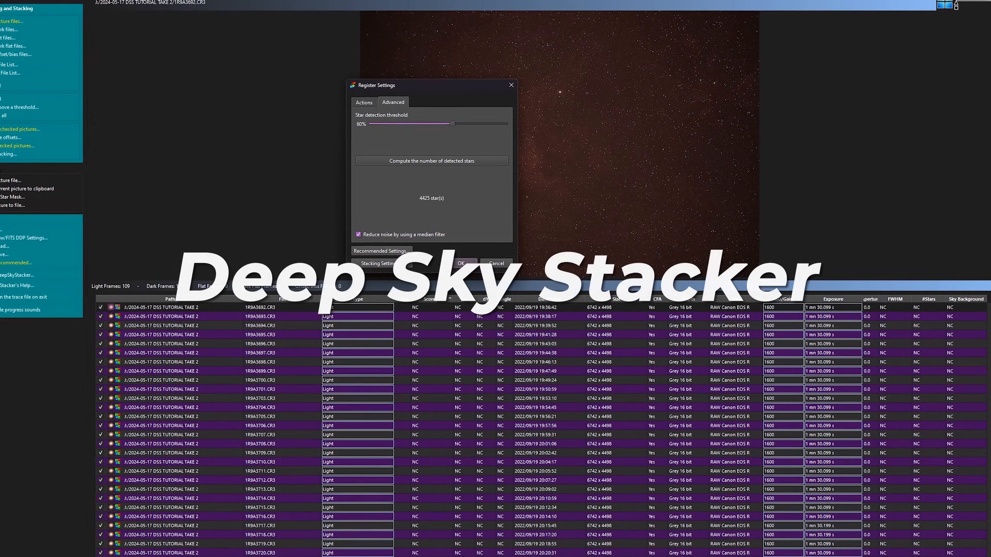
- Browse from Open picture files to the J:\2024-05-17 DSS TUTORIAL TAKE 2 folder
left_click(464, 263)
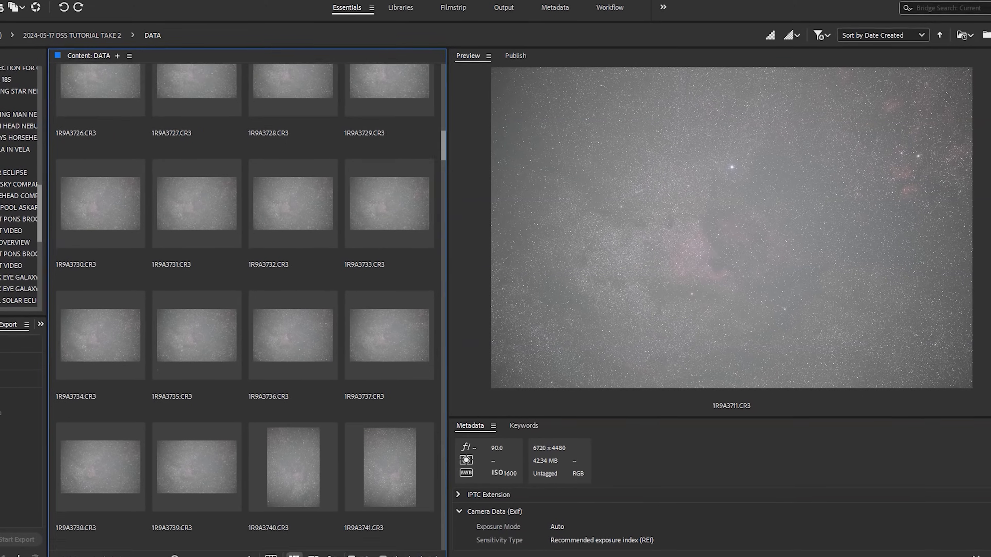
scroll("down", 3)
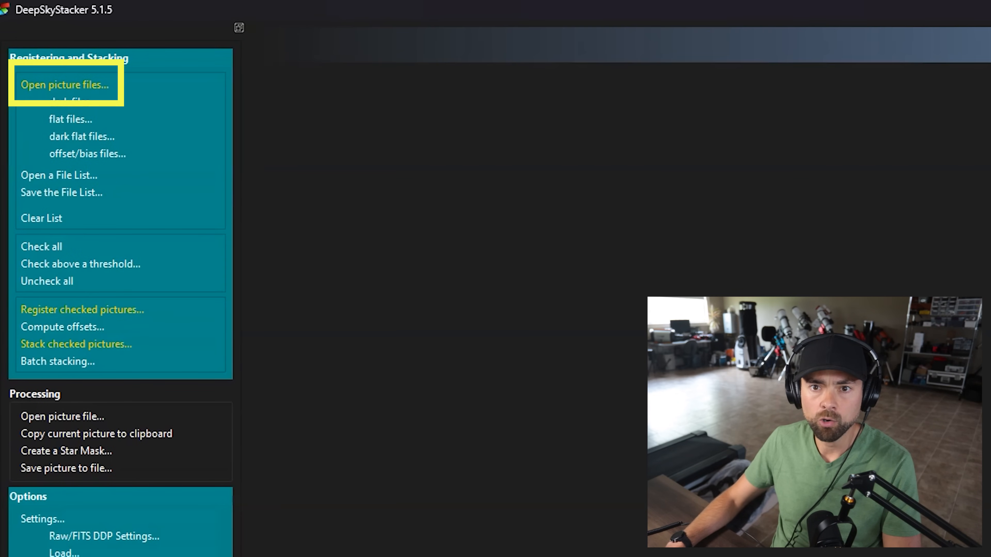
left_click(63, 84)
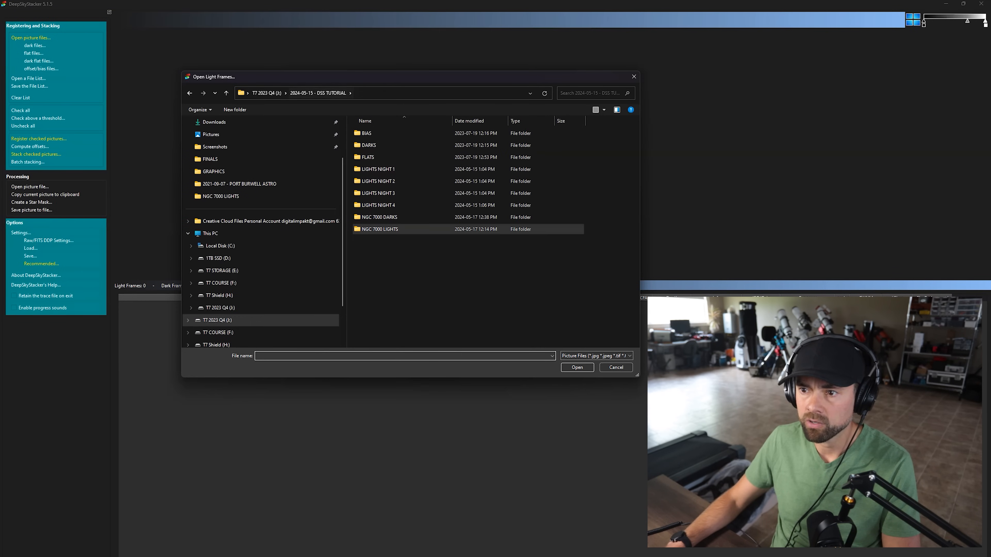
left_click(226, 93)
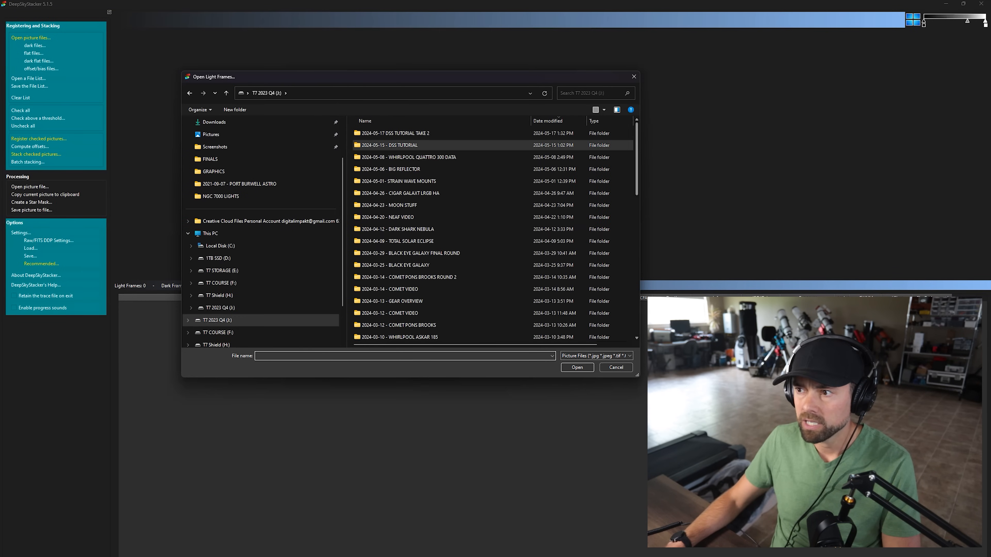
double_click(395, 132)
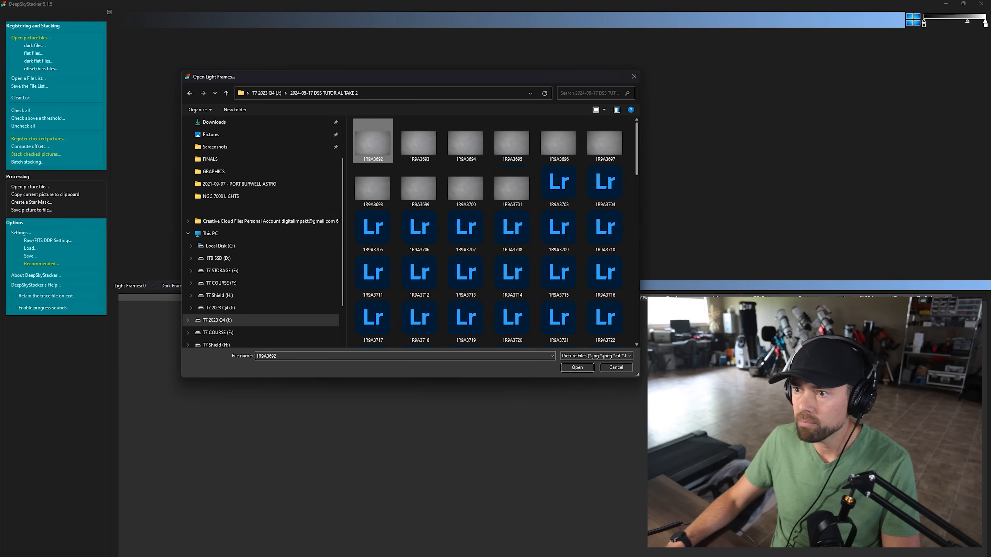
- Load all 109 Canon CR3 raw files from the folder as light frames
scroll("down", 3)
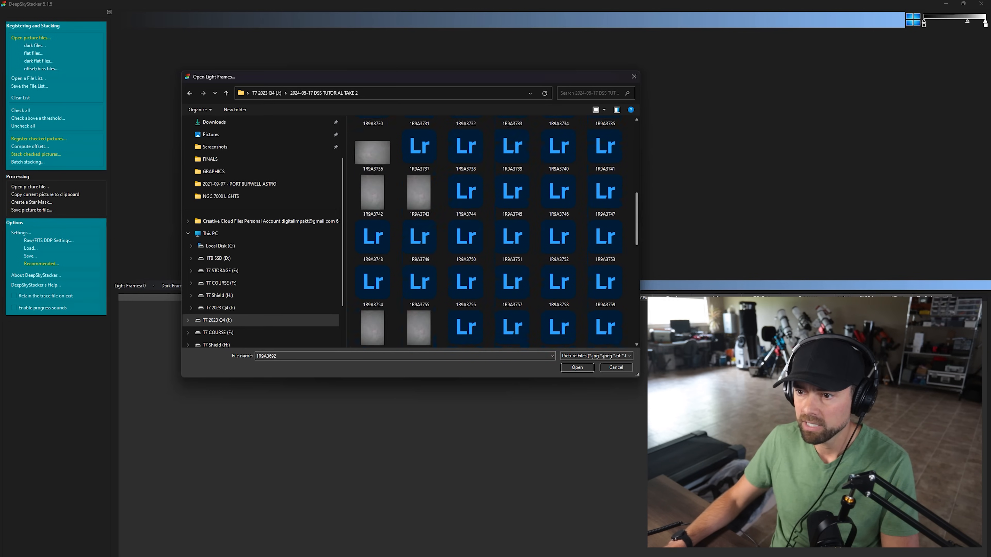
scroll("down", 3)
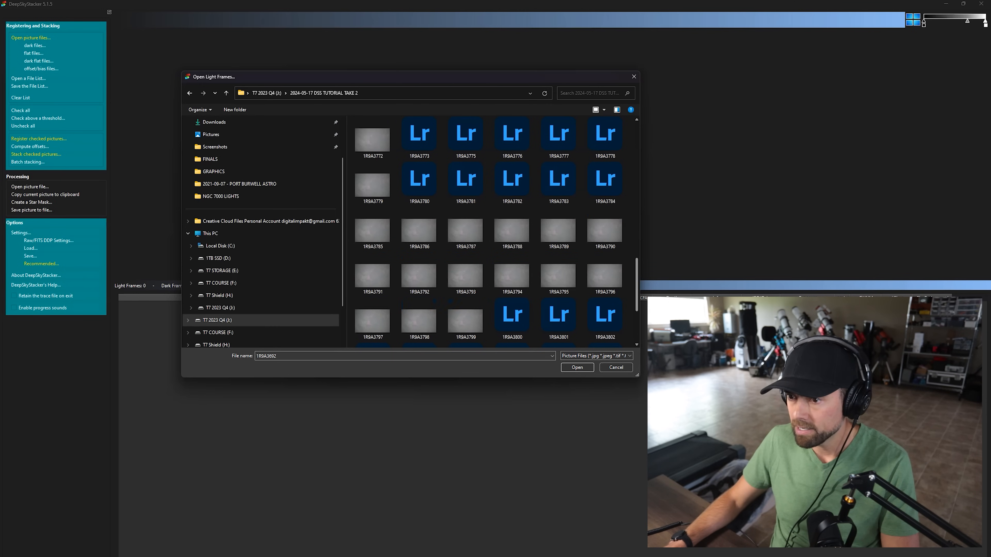
scroll("down", 3)
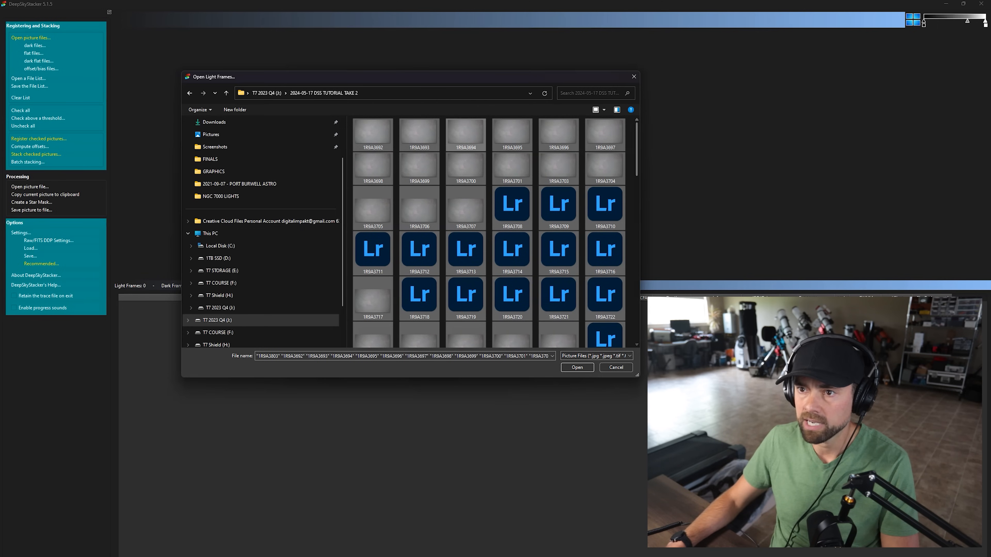
left_click(614, 367)
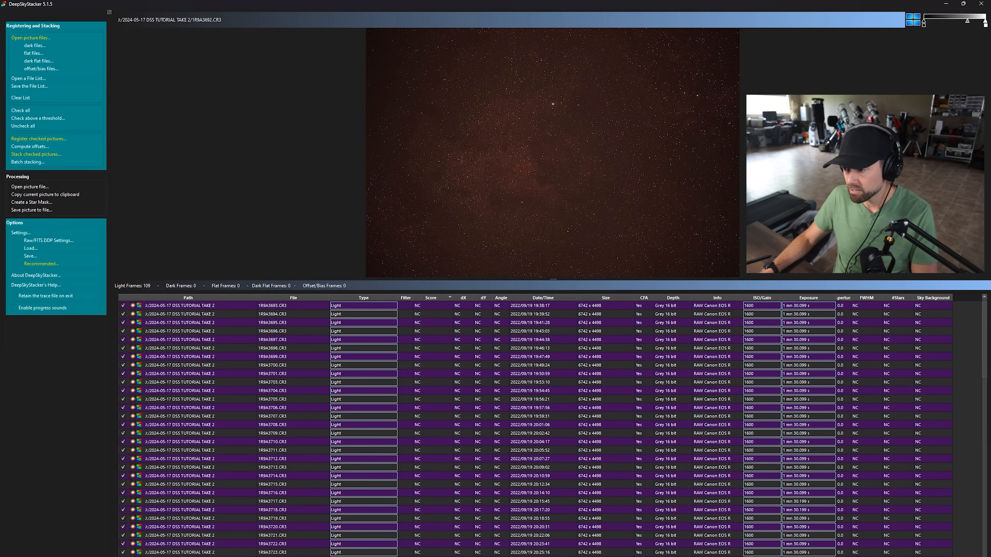
scroll("down", 3)
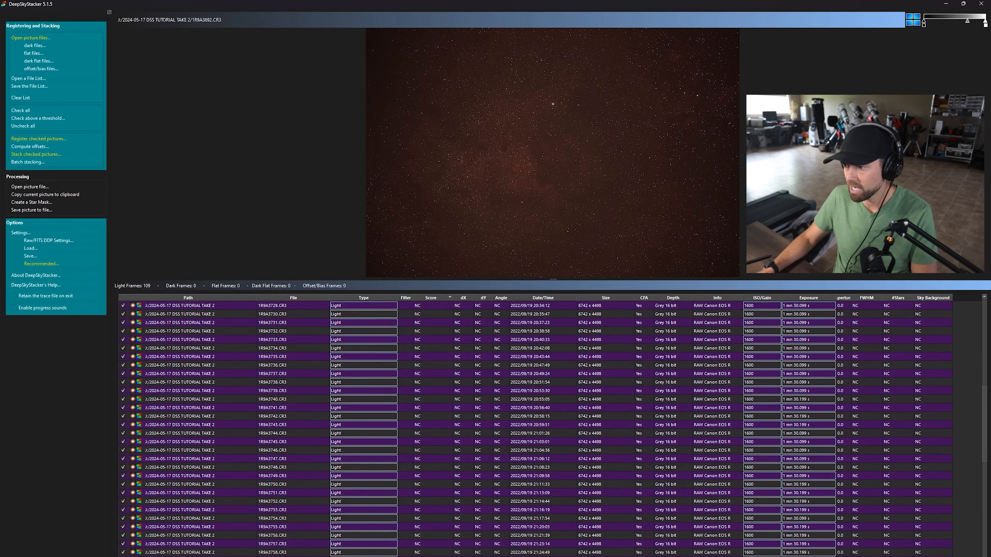
scroll("down", 3)
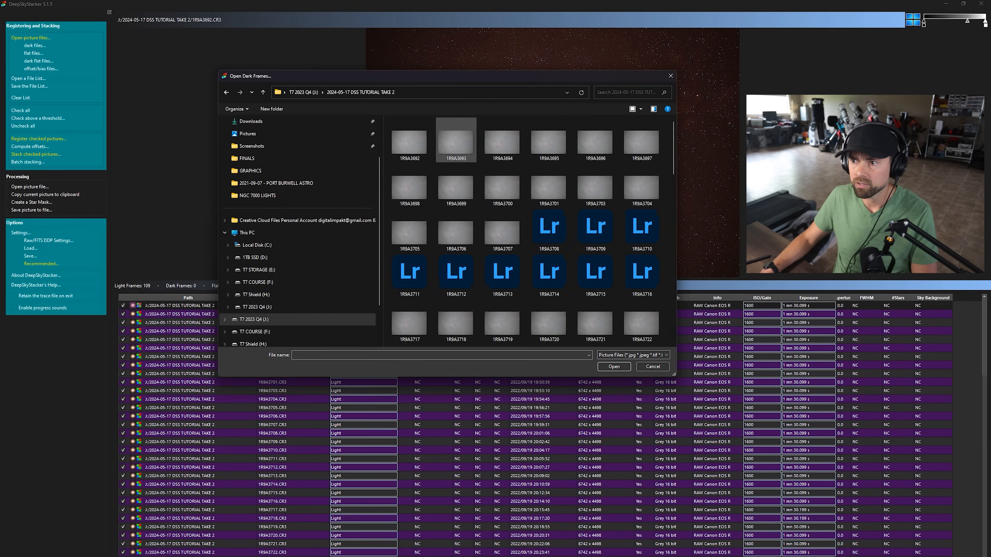
- Select frames 1R9A3804 through 1R9A3817 and add the 14 as dark frames
scroll("down", 3)
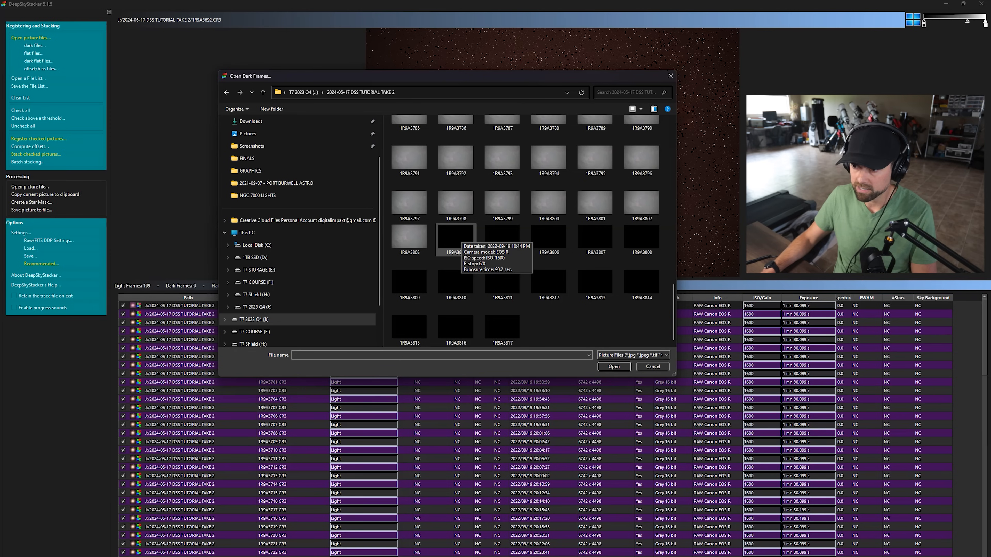
left_click(455, 240)
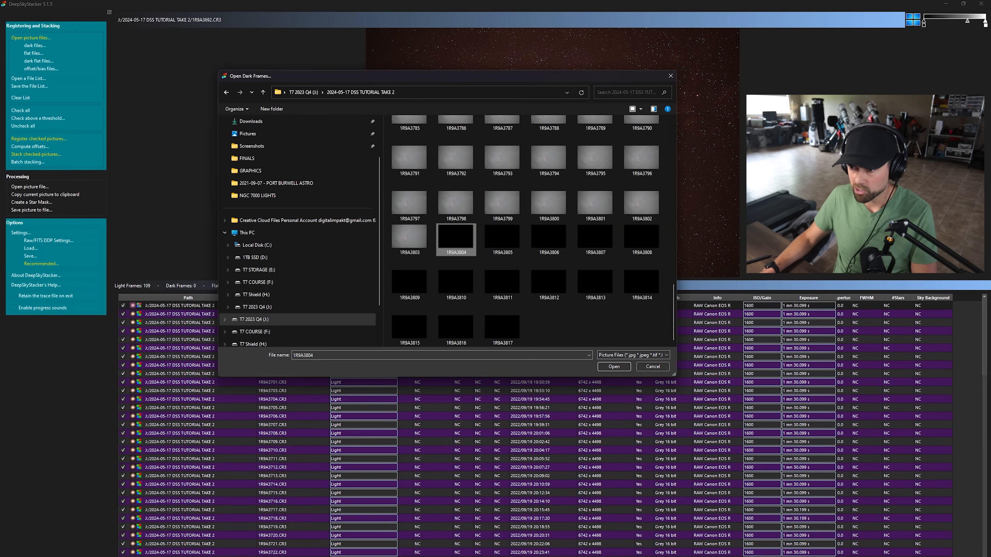
left_click(502, 326)
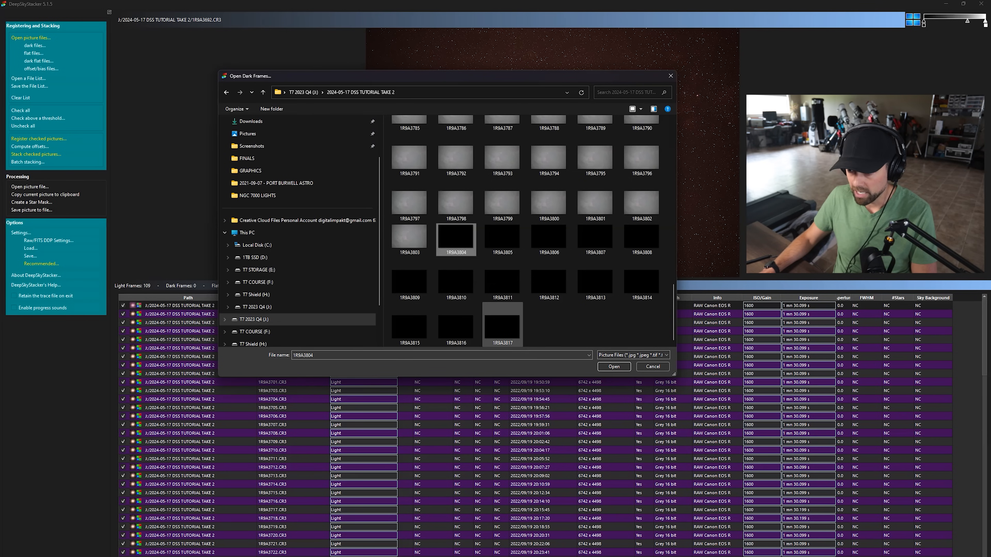
left_click(613, 366)
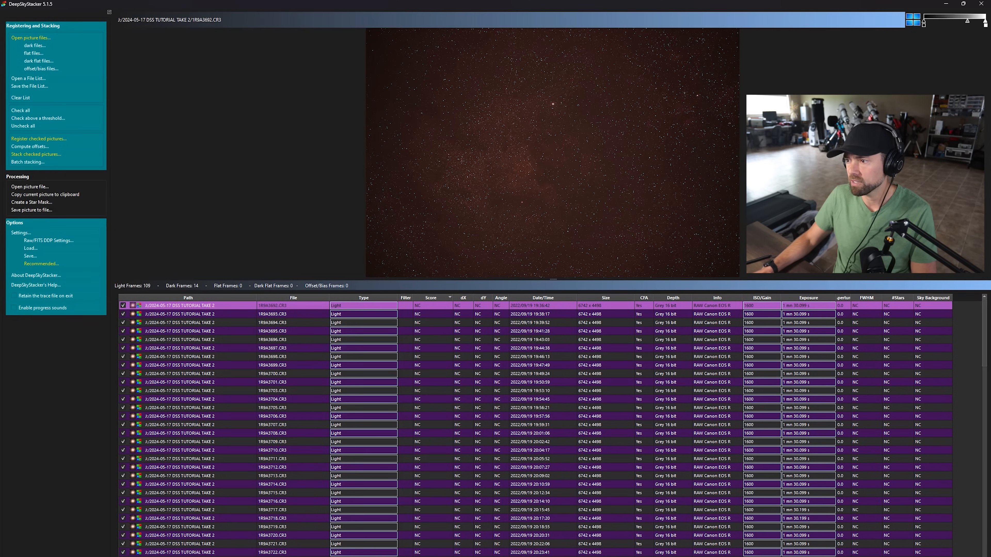
- Check all loaded frames and bring up Register Settings showing the star detection threshold
scroll("down", 3)
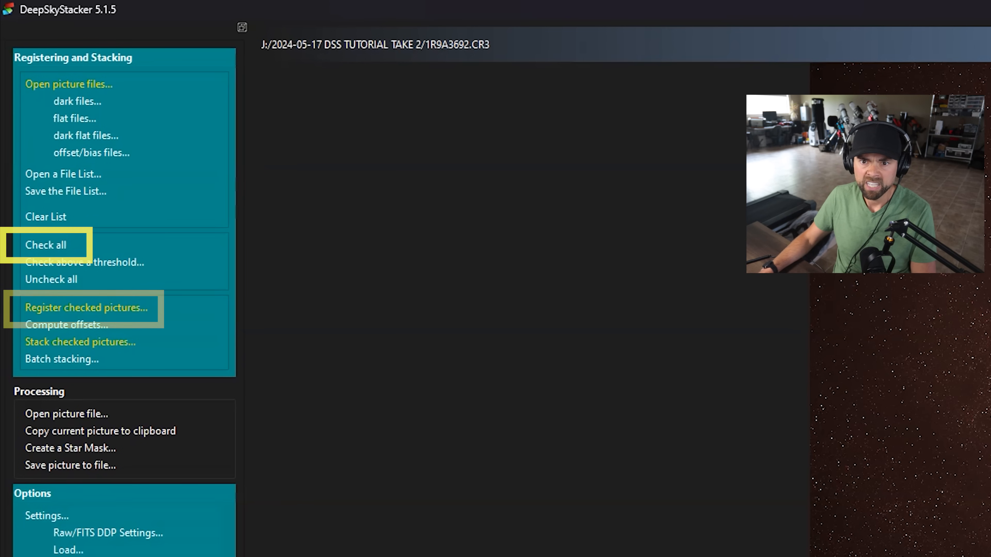
left_click(87, 307)
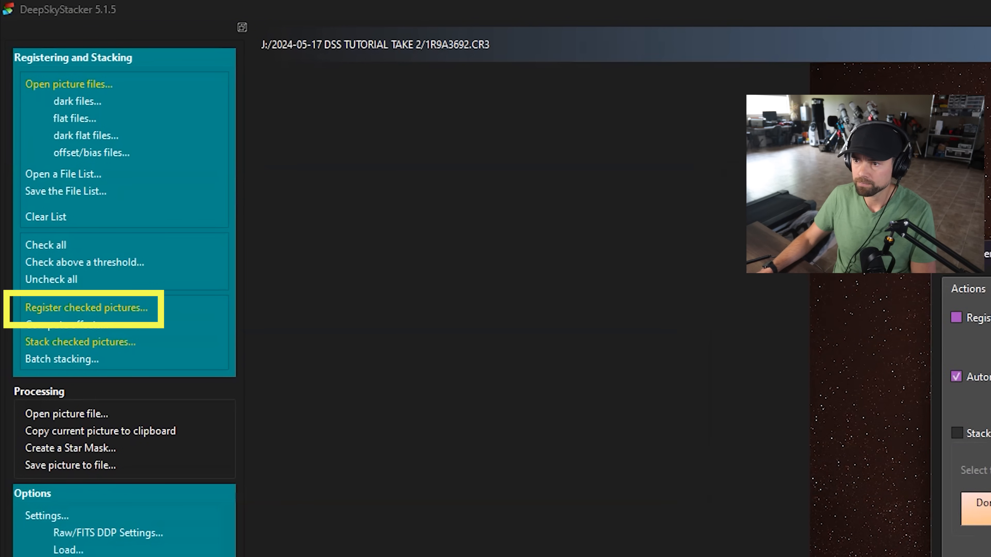
left_click(85, 307)
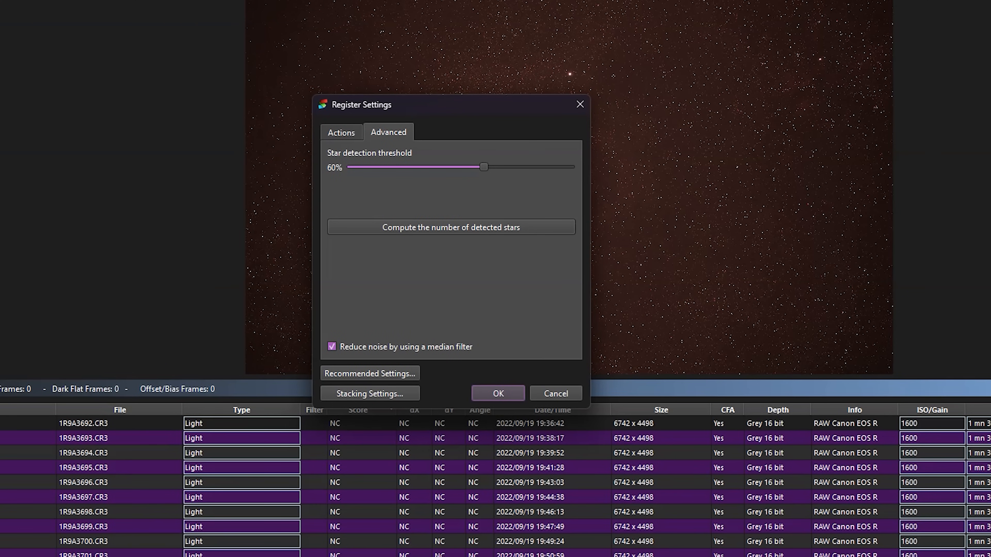
- Test thresholds from 10% upward, settle on 60% and compute 4,425 detected stars
left_click_drag(483, 166, 372, 166)
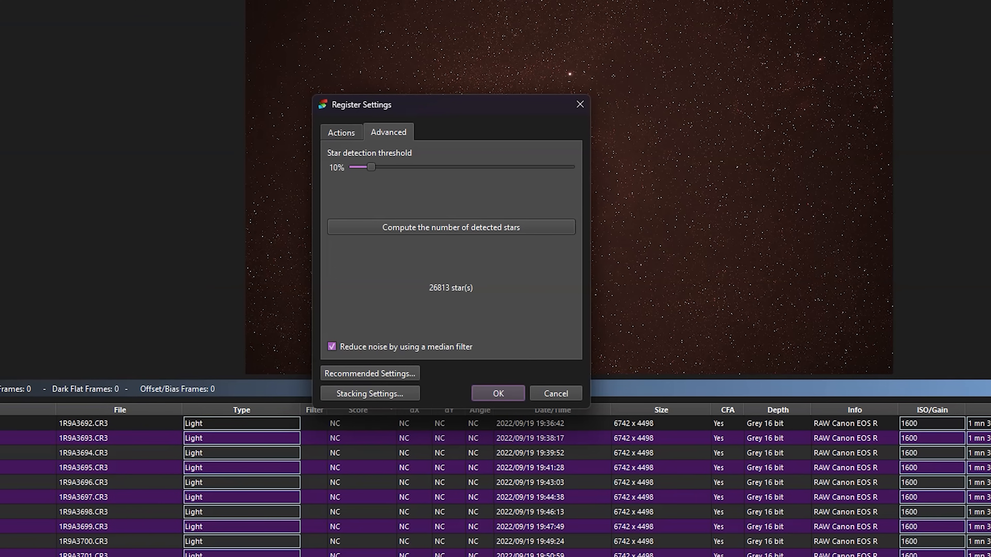
left_click_drag(371, 166, 443, 166)
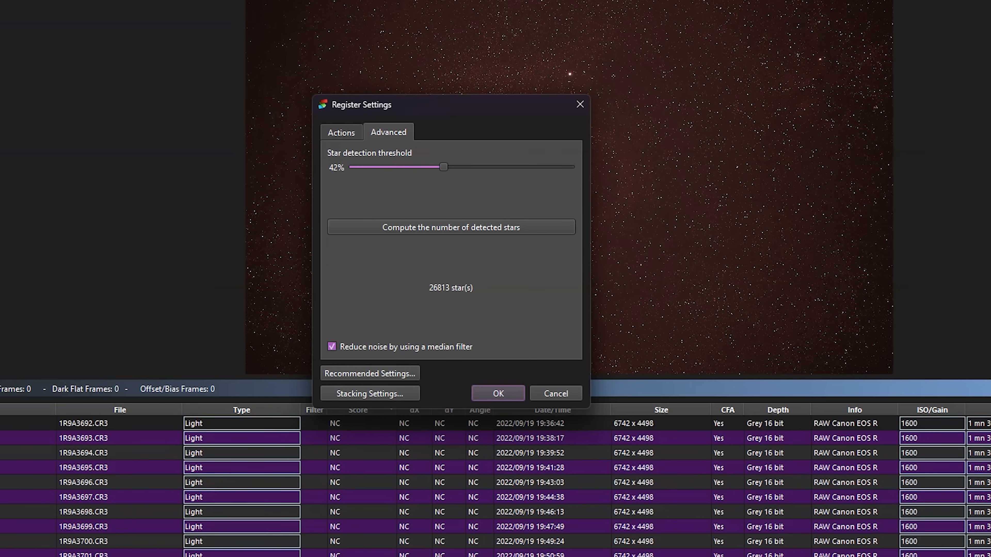
left_click_drag(442, 166, 479, 167)
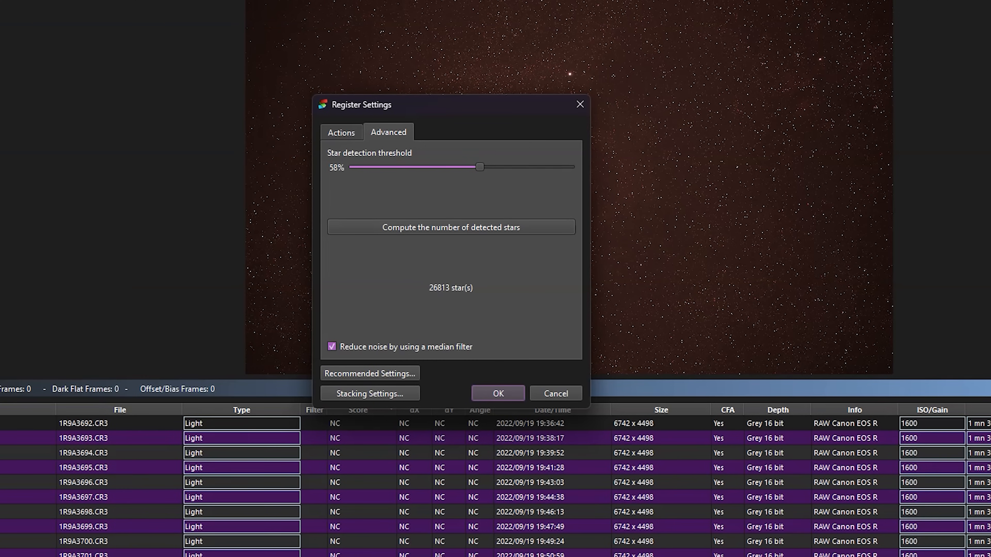
left_click_drag(479, 167, 484, 167)
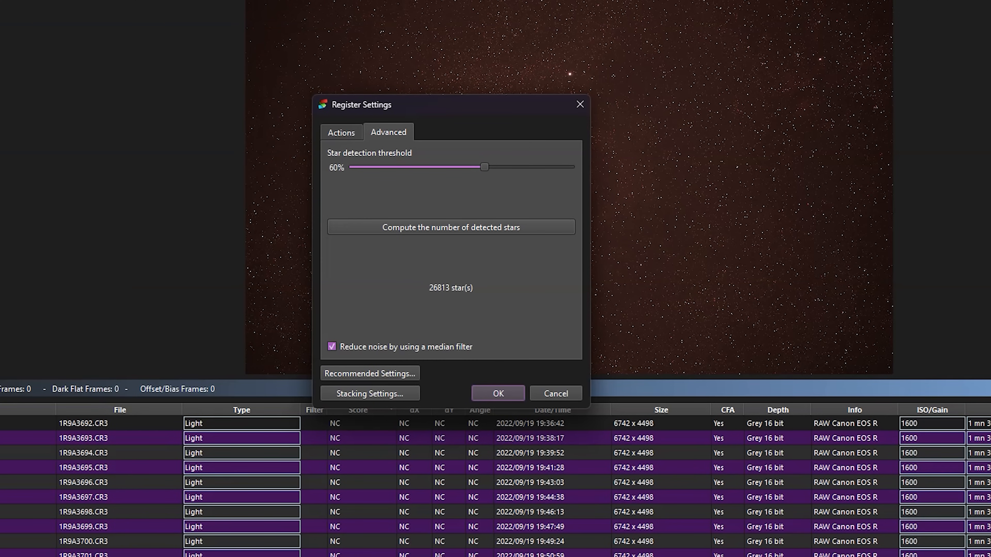
left_click(450, 228)
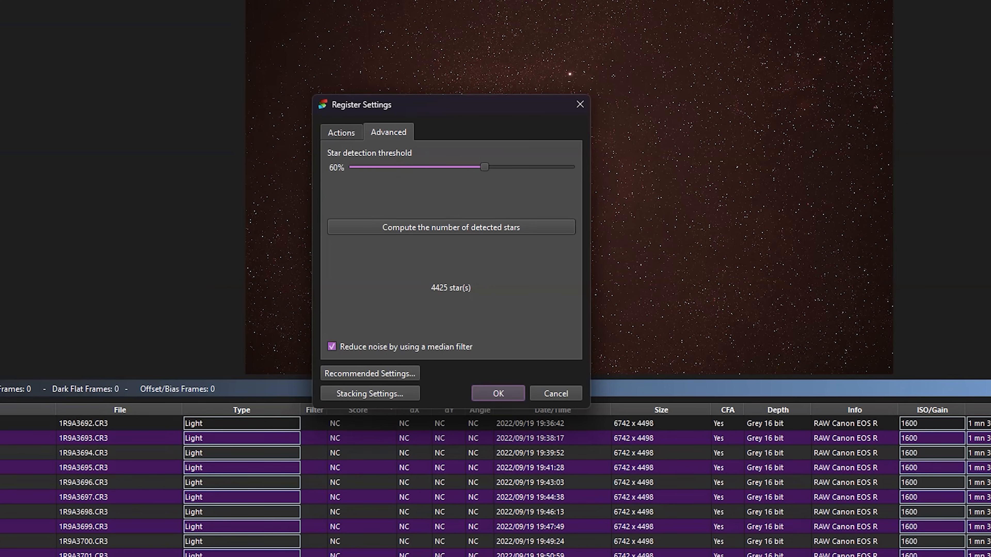
left_click_drag(361, 105, 386, 52)
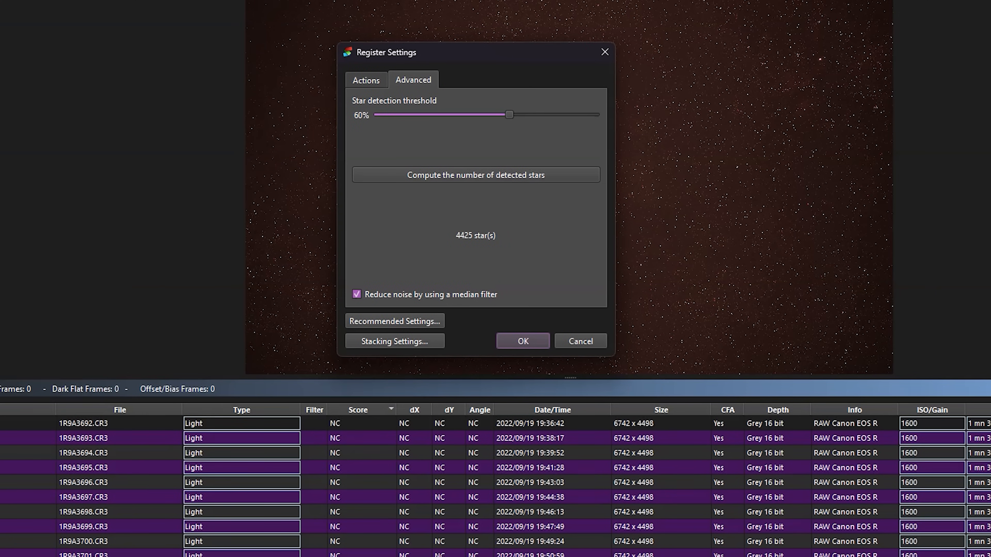
left_click_drag(386, 52, 404, 78)
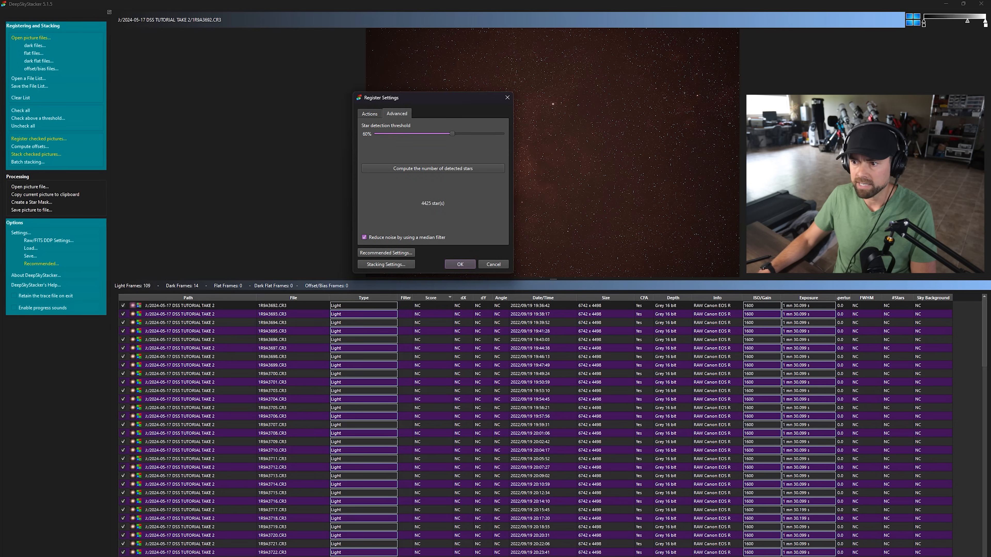
left_click(459, 264)
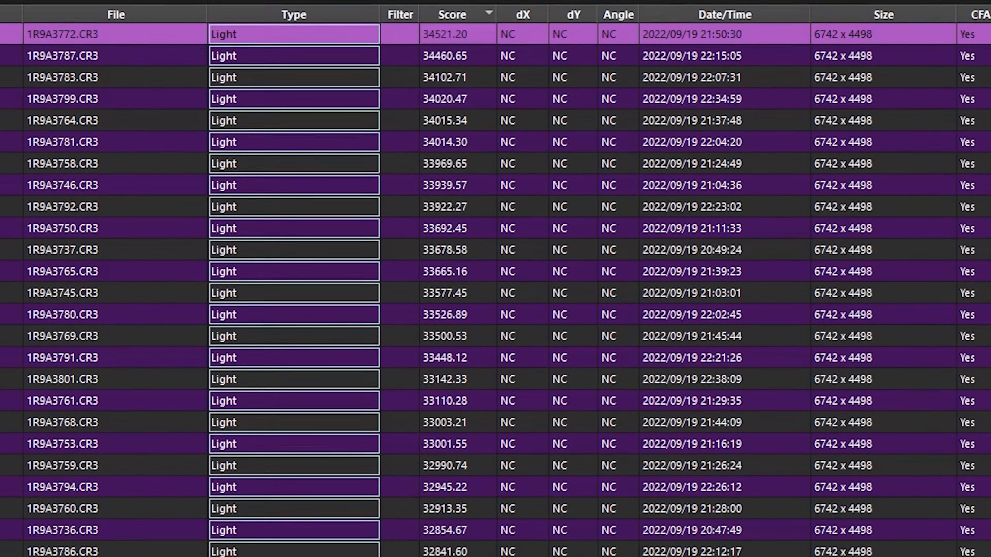
scroll("down", 3)
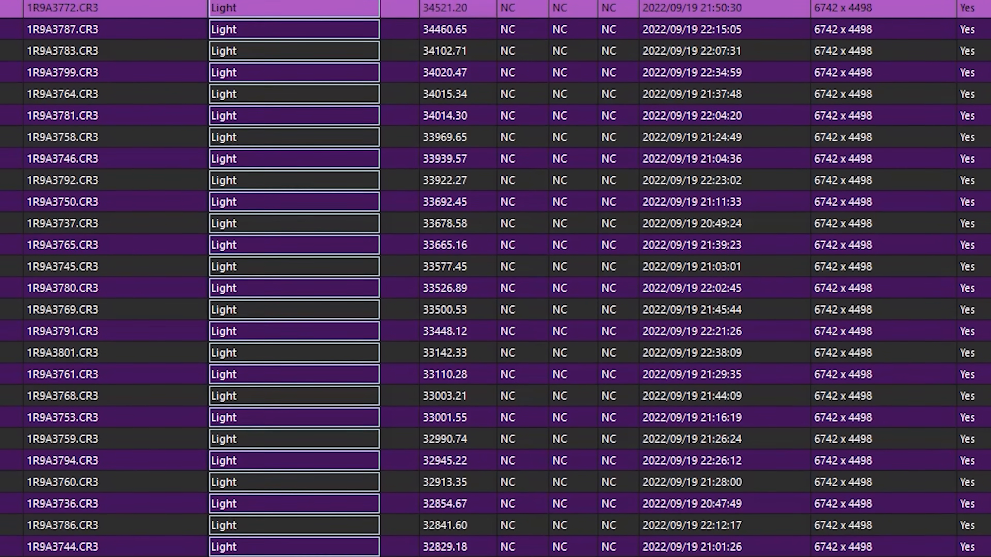
scroll("down", 3)
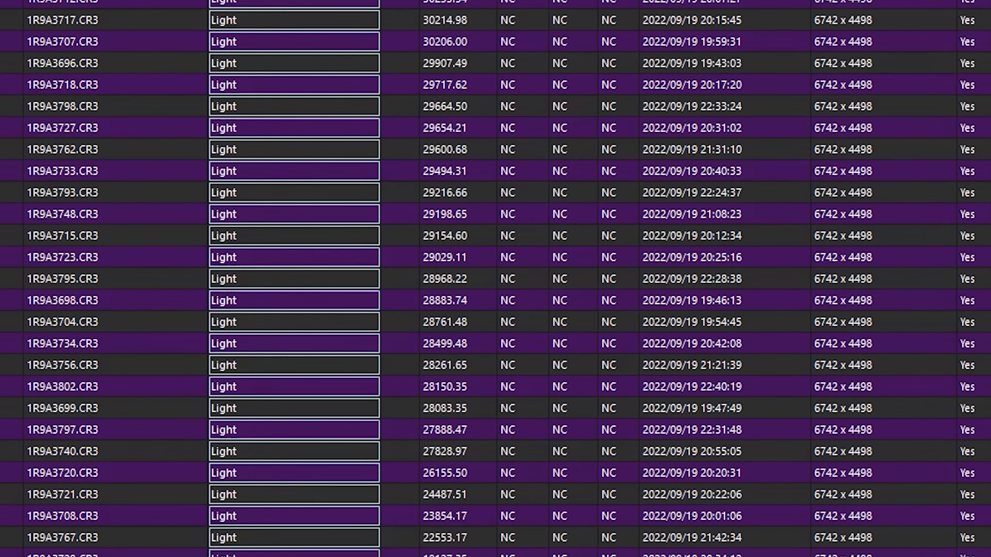
scroll("down", 3)
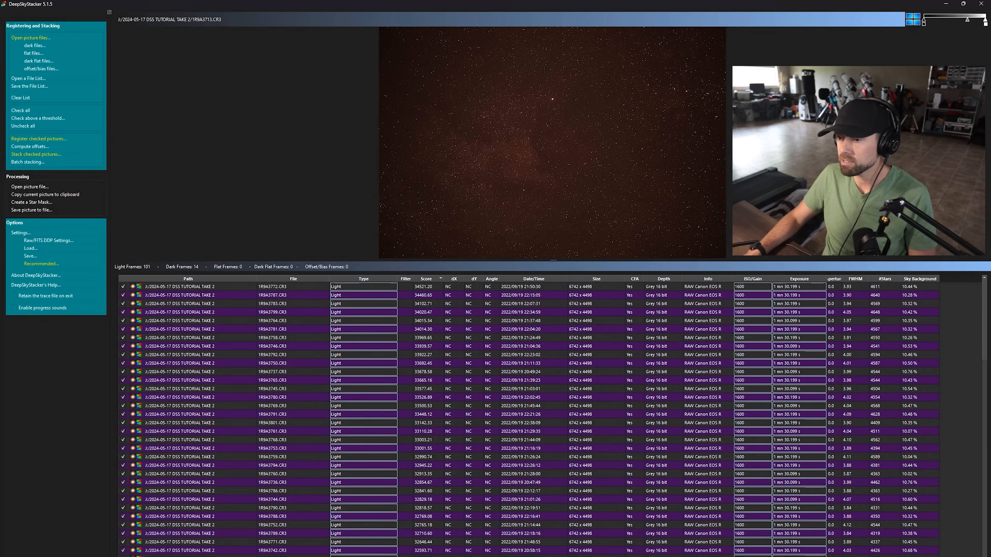
left_click(187, 287)
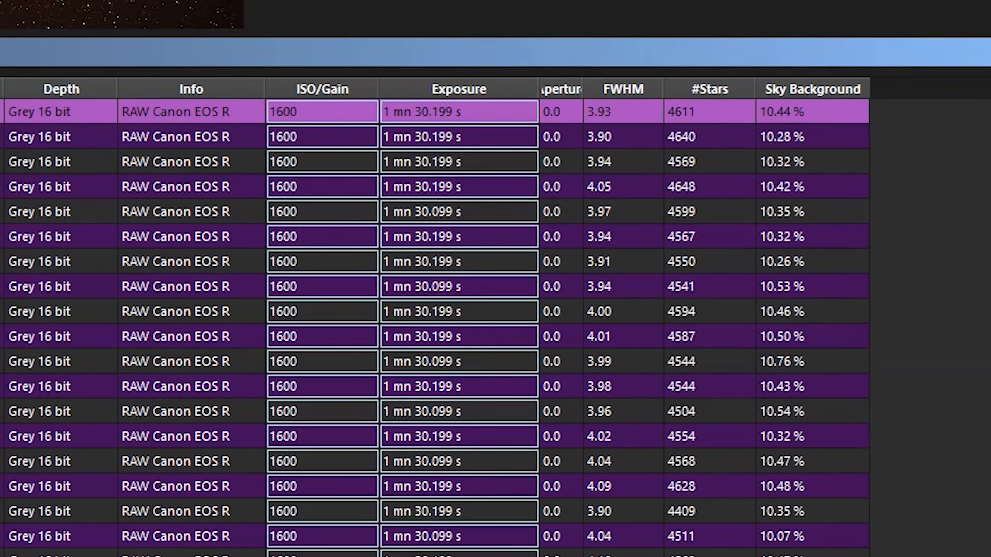
scroll("down", 3)
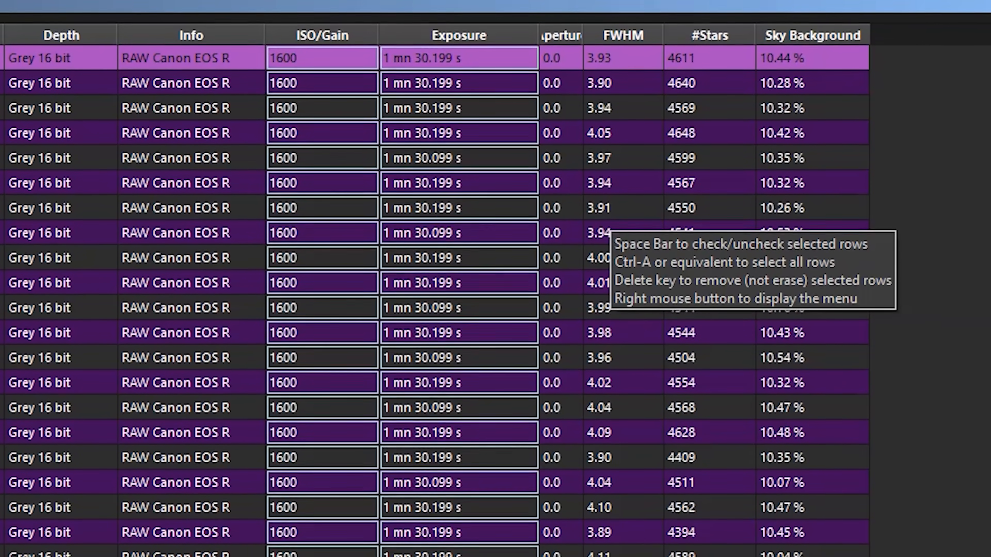
scroll("down", 3)
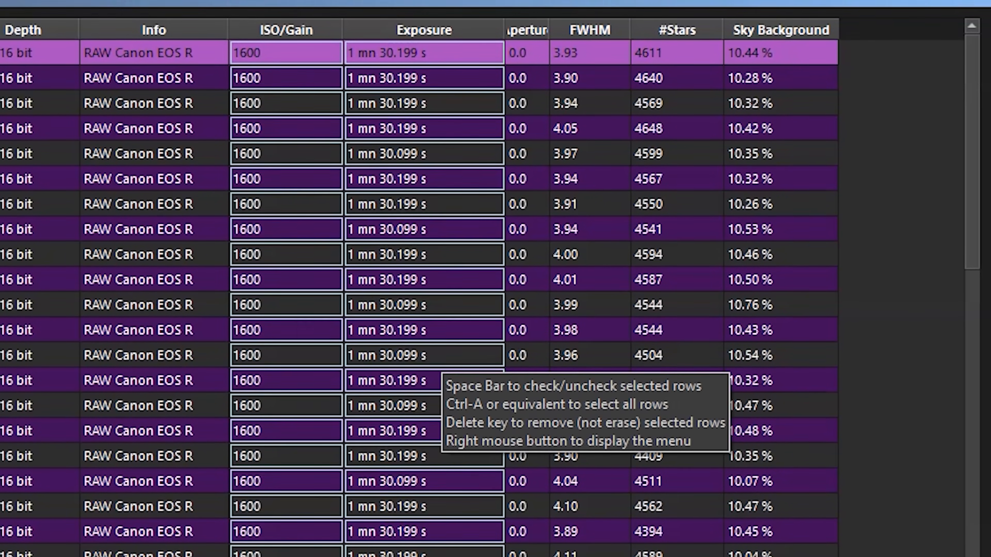
scroll("down", 3)
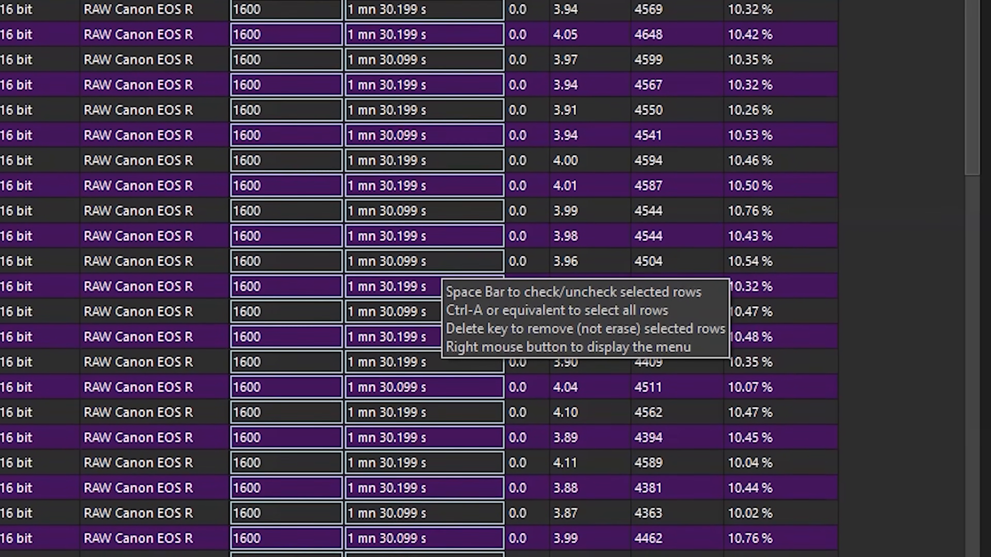
scroll("down", 3)
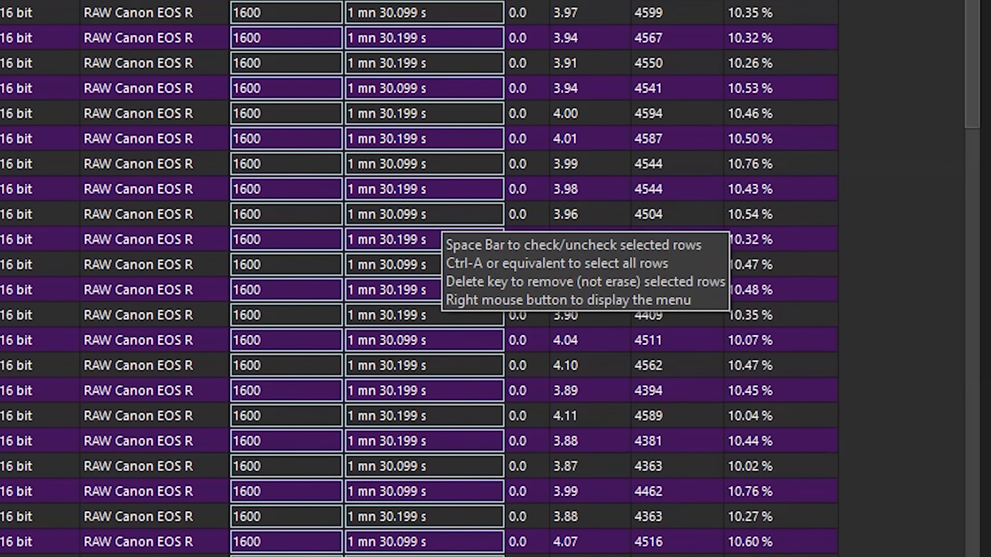
scroll("down", 3)
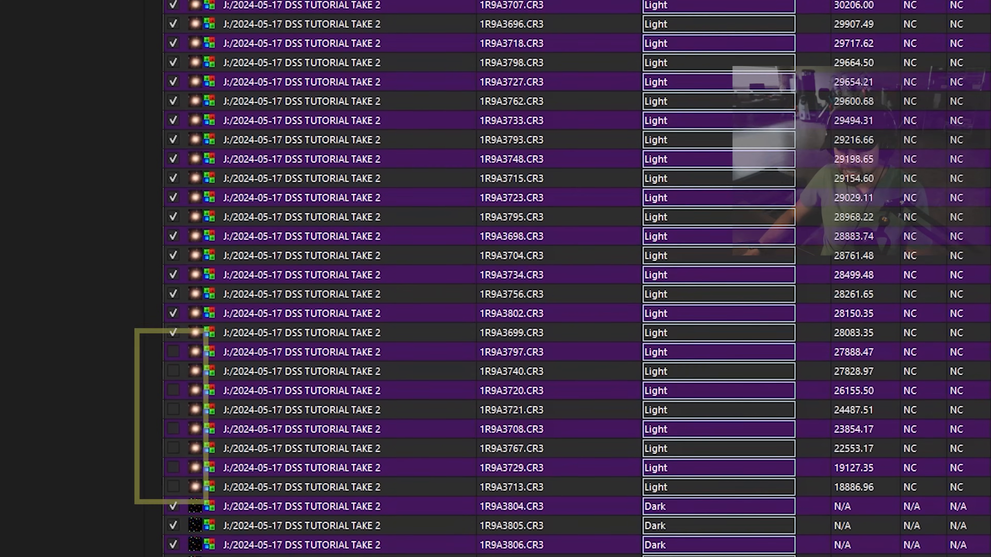
- Uncheck one more low-scoring light frame at the bottom of the list, leaving 101 checked
scroll("down", 3)
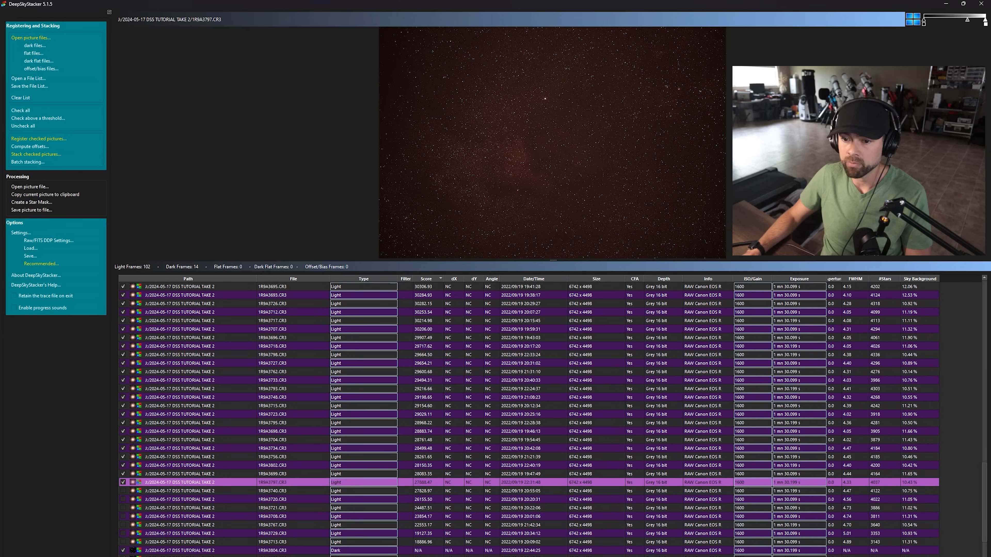
left_click(123, 482)
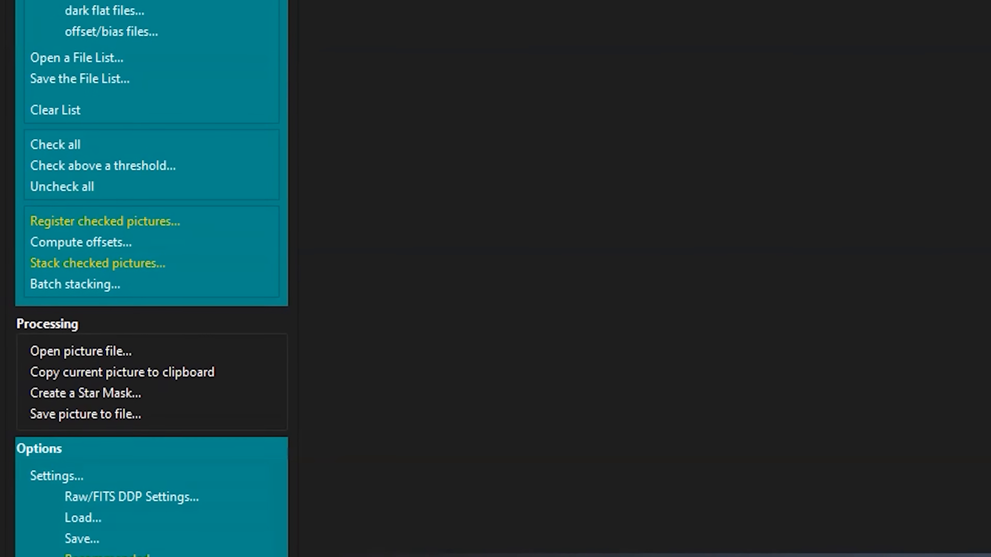
mouse_move(98, 261)
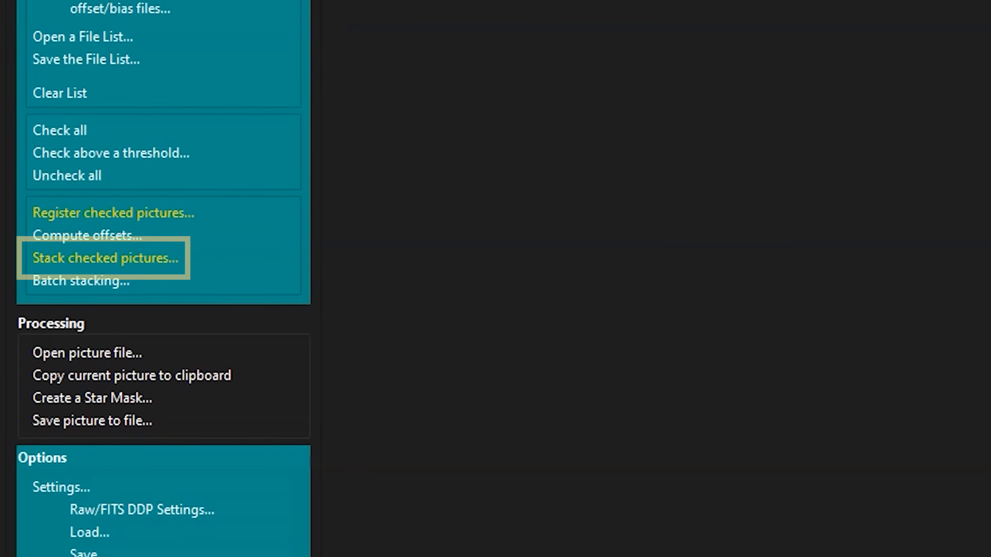
- Start stacking the 101 lights and 14 darks and bring up Stacking Settings
left_click(104, 258)
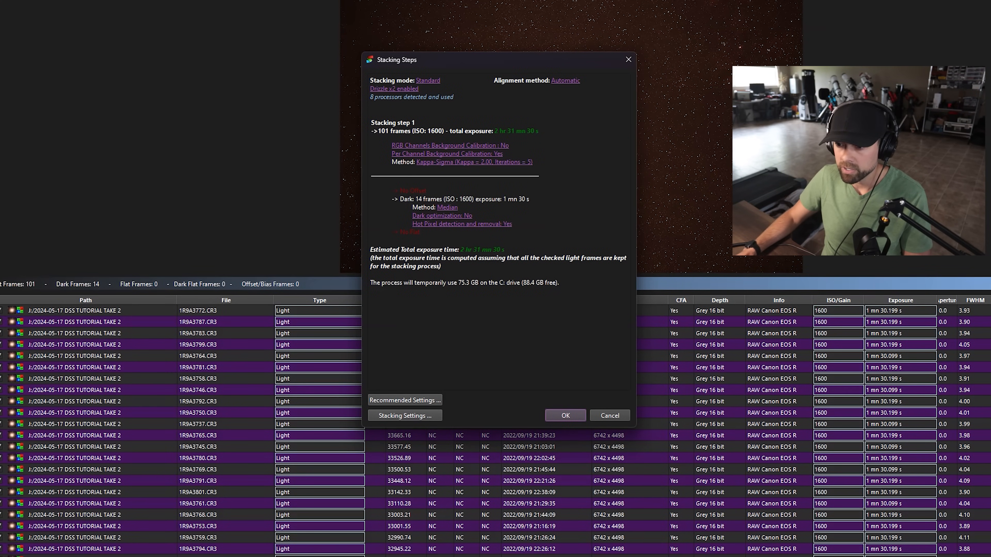
left_click(404, 415)
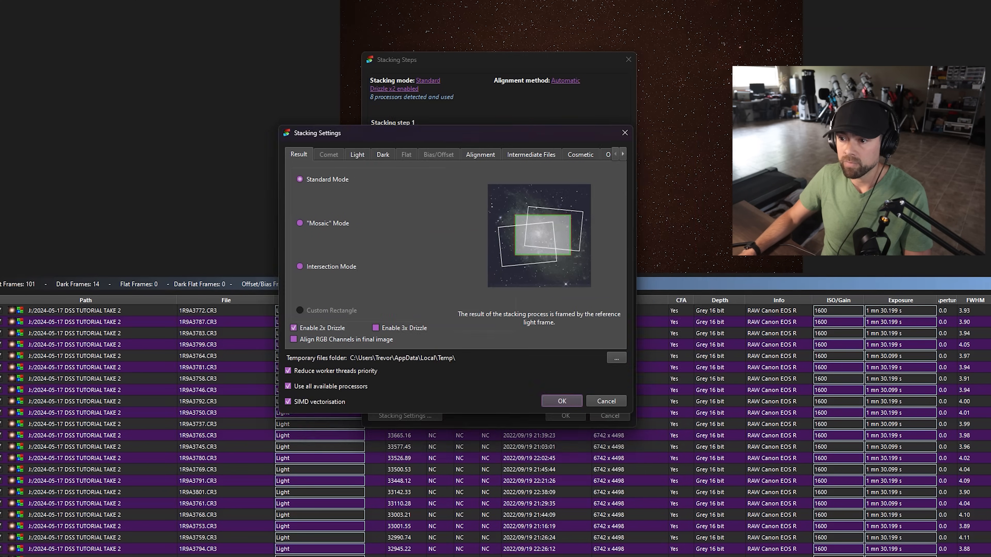
- Disable Enable 2x Drizzle on the Result tab, review the Light tab, and confirm, cutting disk use to 18.8 GB
left_click(293, 328)
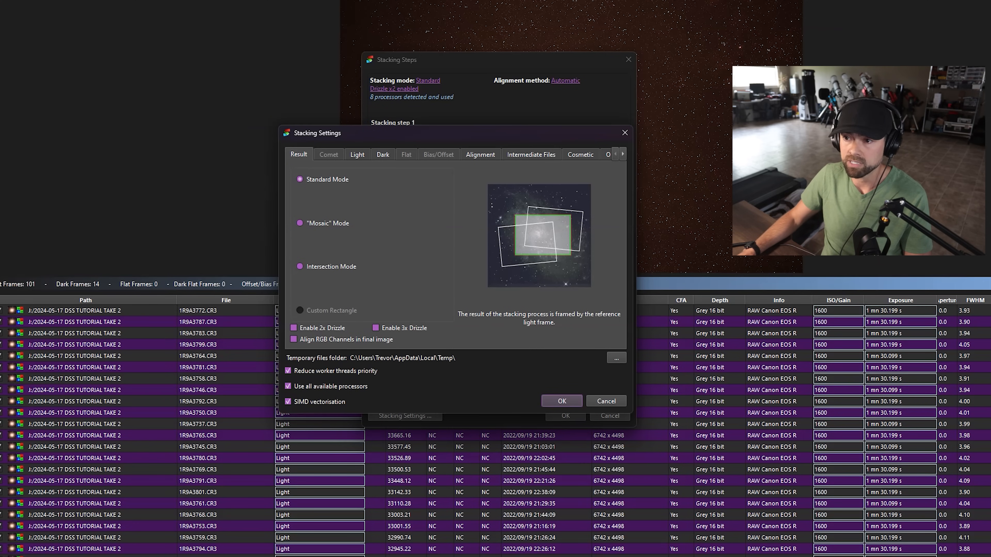
left_click(357, 154)
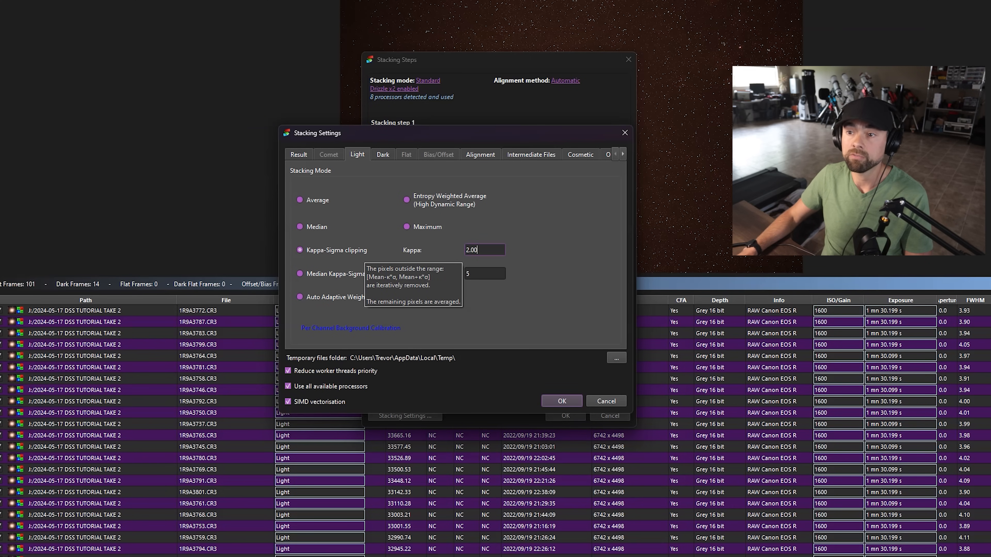
left_click(299, 155)
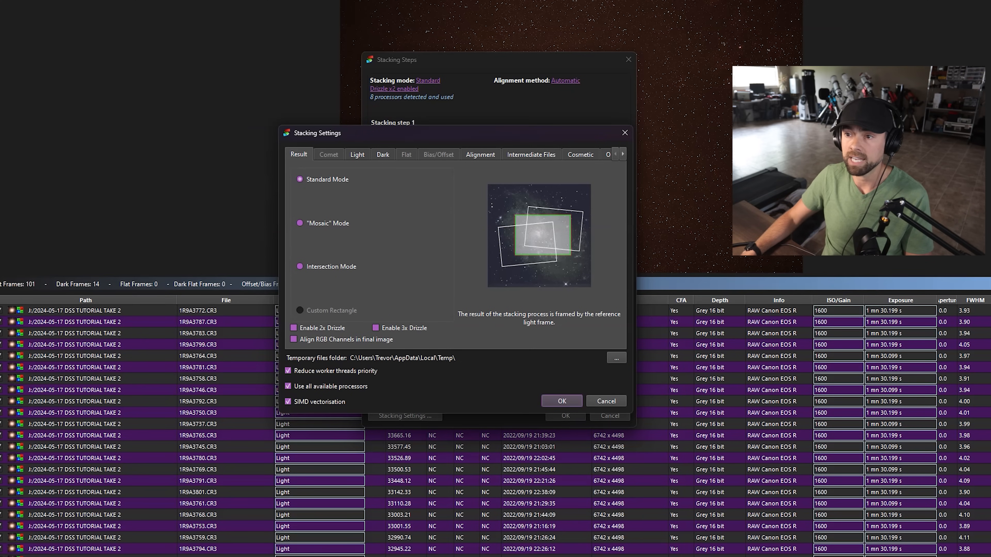
left_click_drag(315, 132, 273, 112)
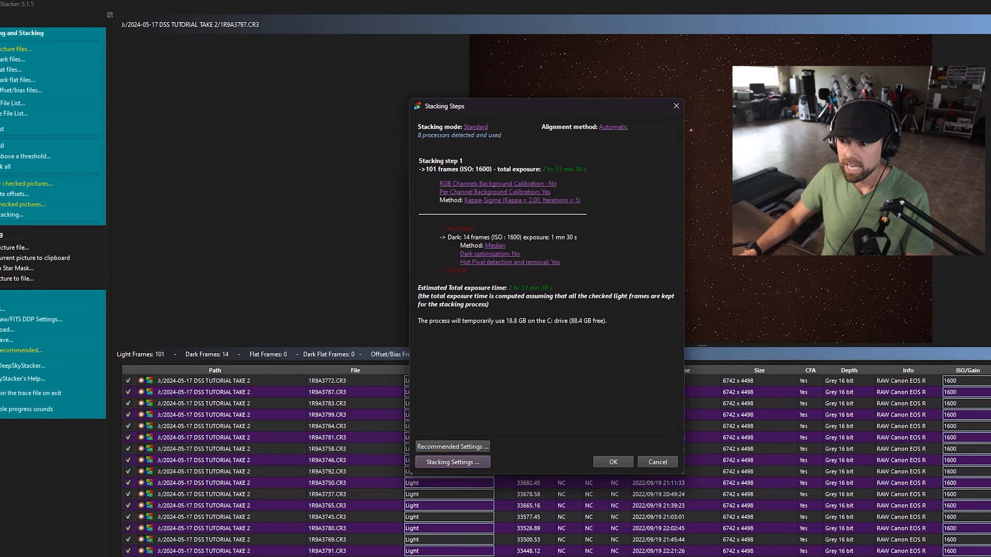
left_click(451, 447)
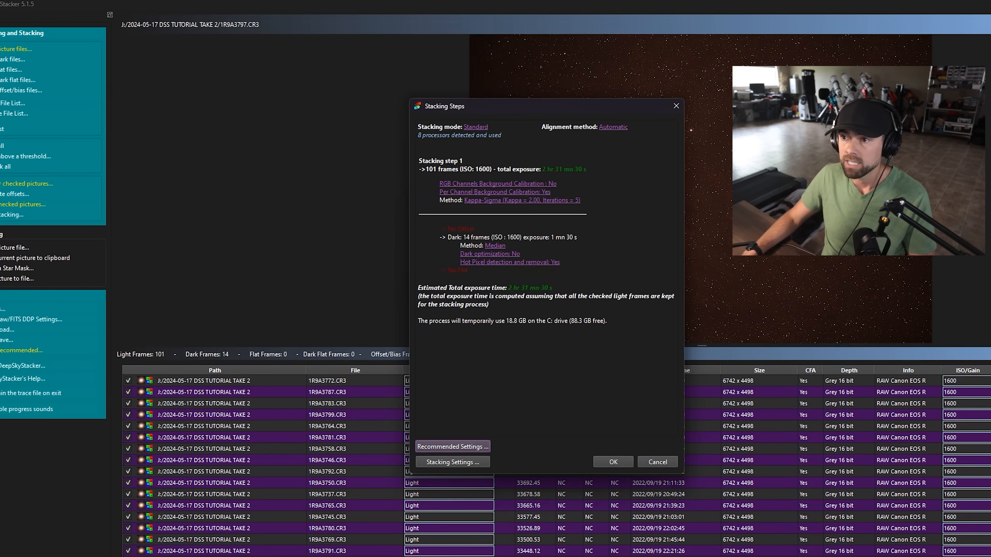
left_click(611, 462)
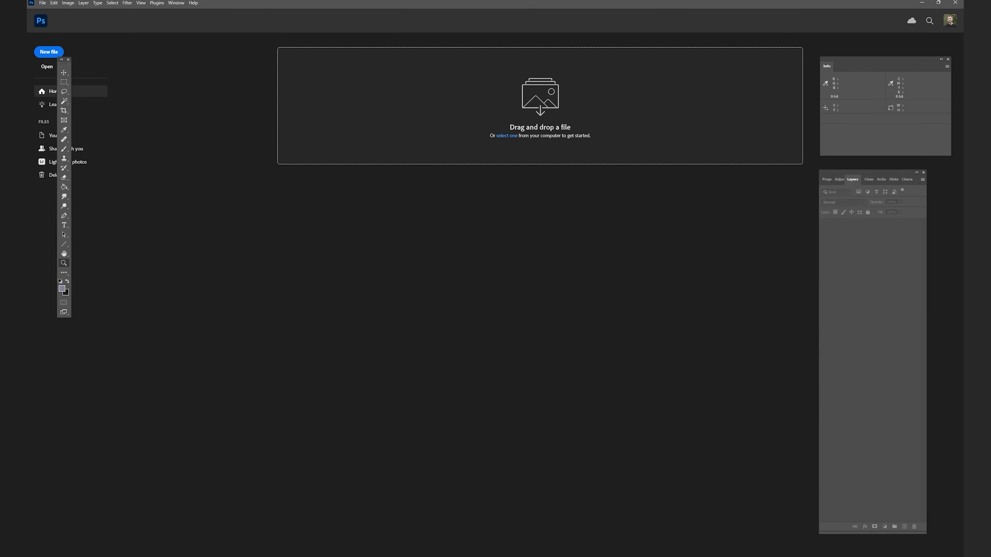
- Open the Autosave TIFF from the 2024-05-17 DSS TUTORIAL TAKE 2 folder in Photoshop
left_click(47, 66)
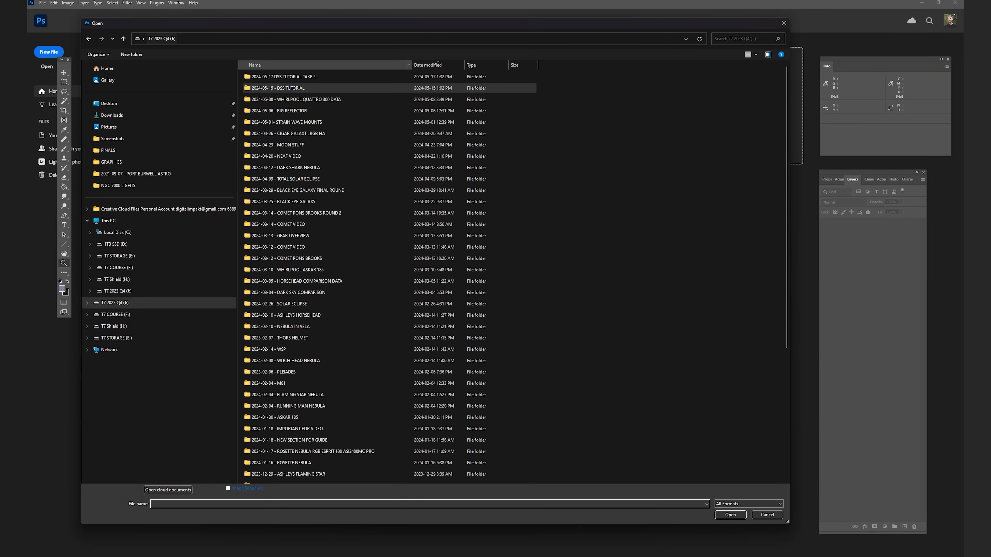
double_click(277, 76)
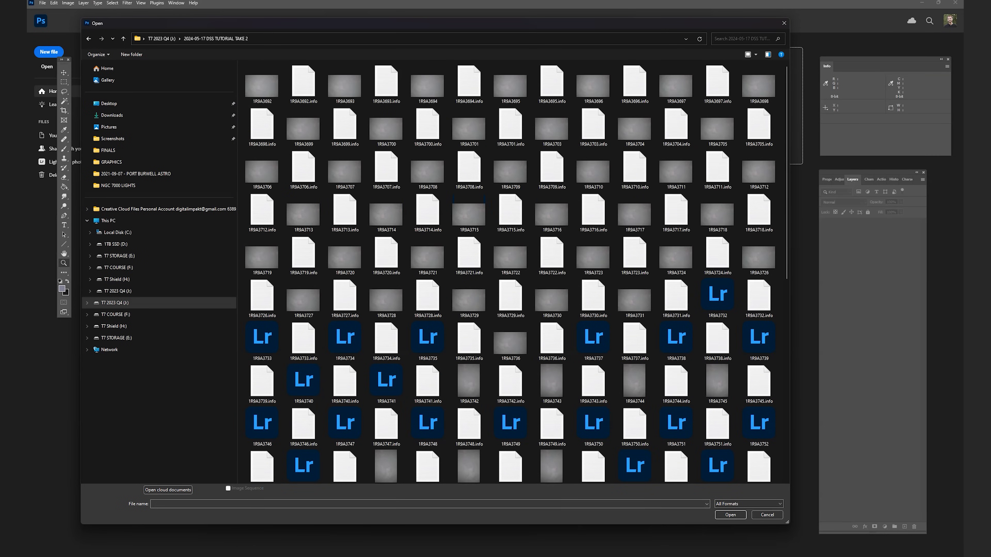
scroll("down", 3)
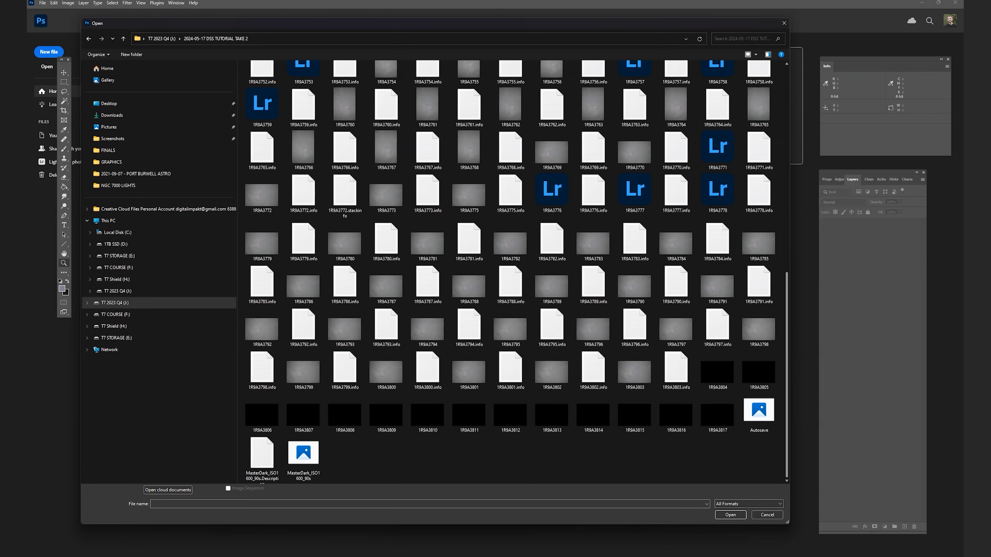
scroll("down", 3)
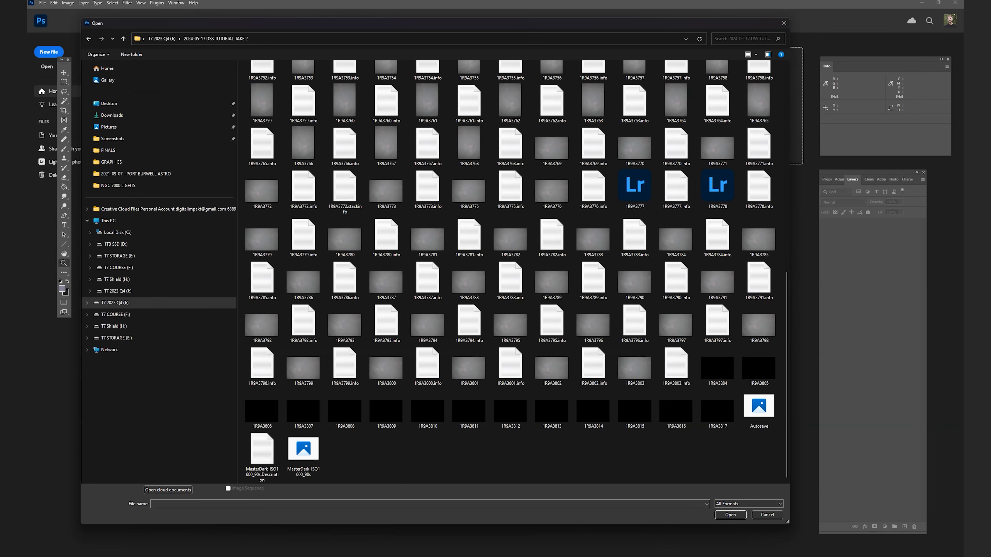
left_click(758, 407)
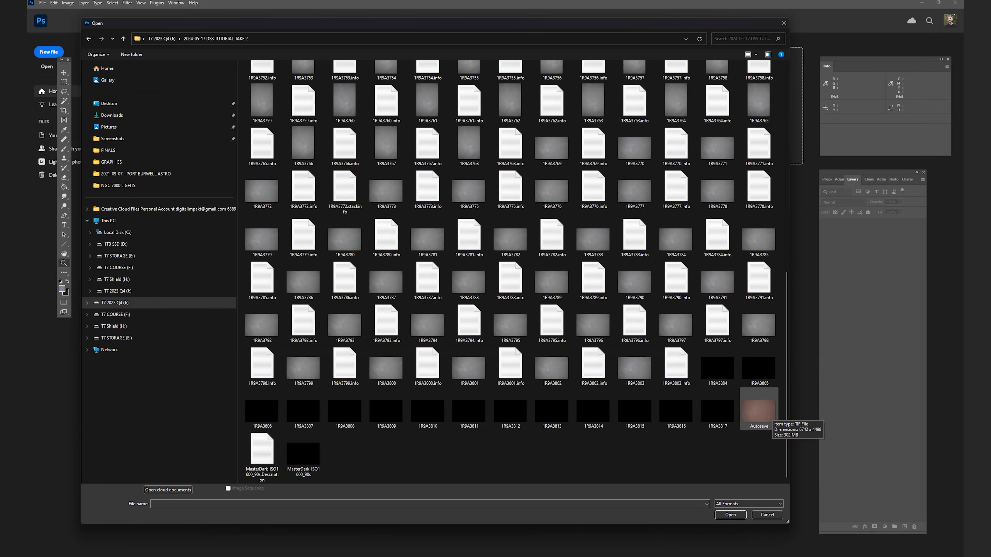
left_click(766, 515)
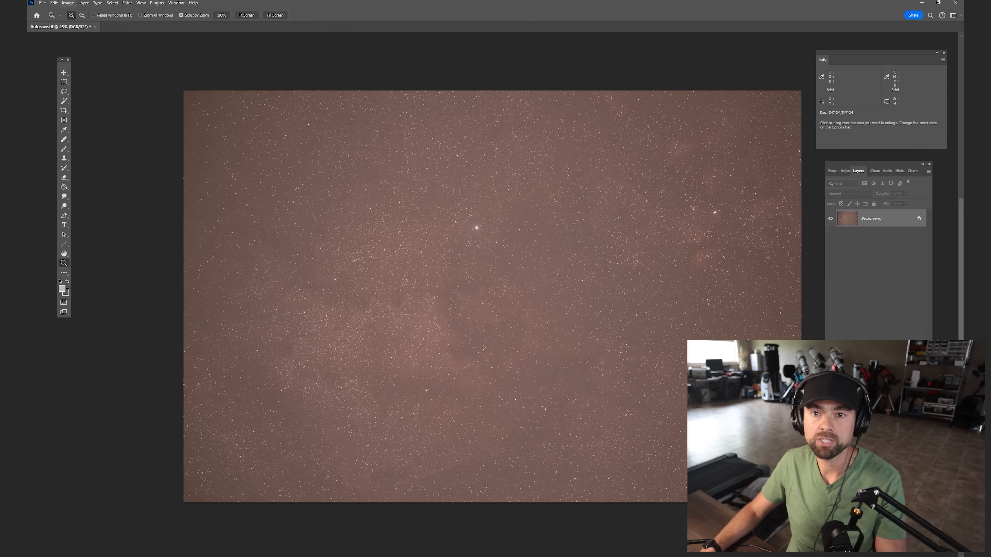
- Convert via Image > Mode to 16 Bits/Channel using the Exposure and Gamma HDR toning method
left_click(67, 3)
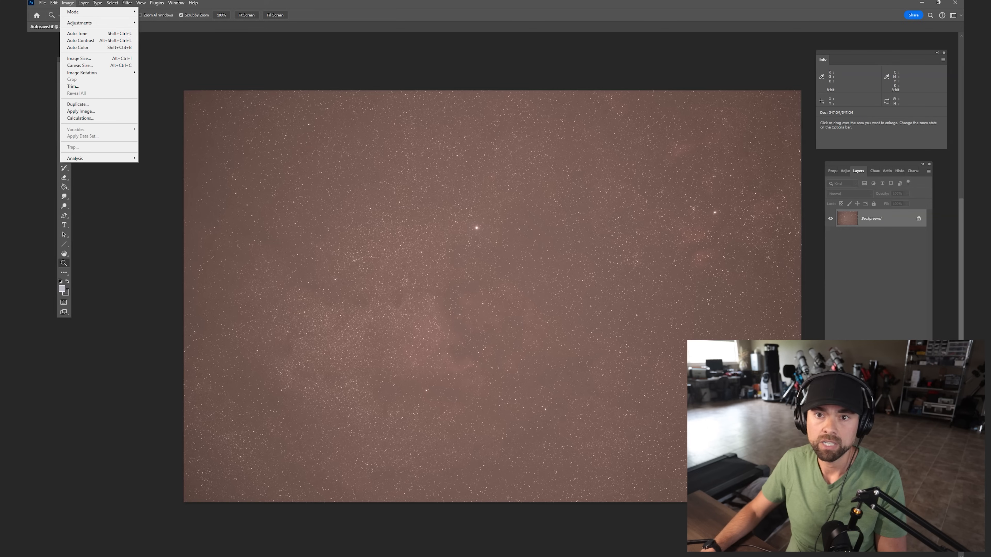
left_click(73, 12)
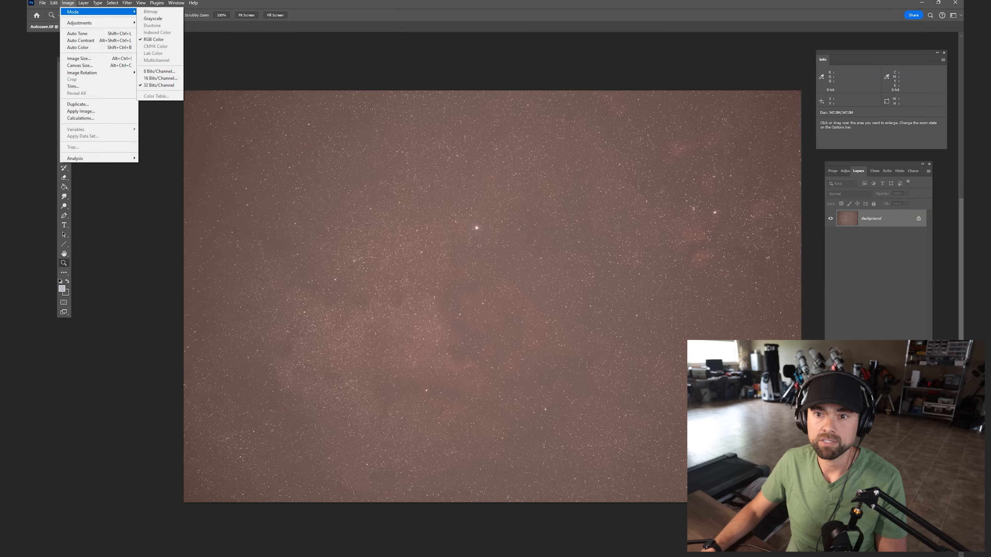
left_click(160, 79)
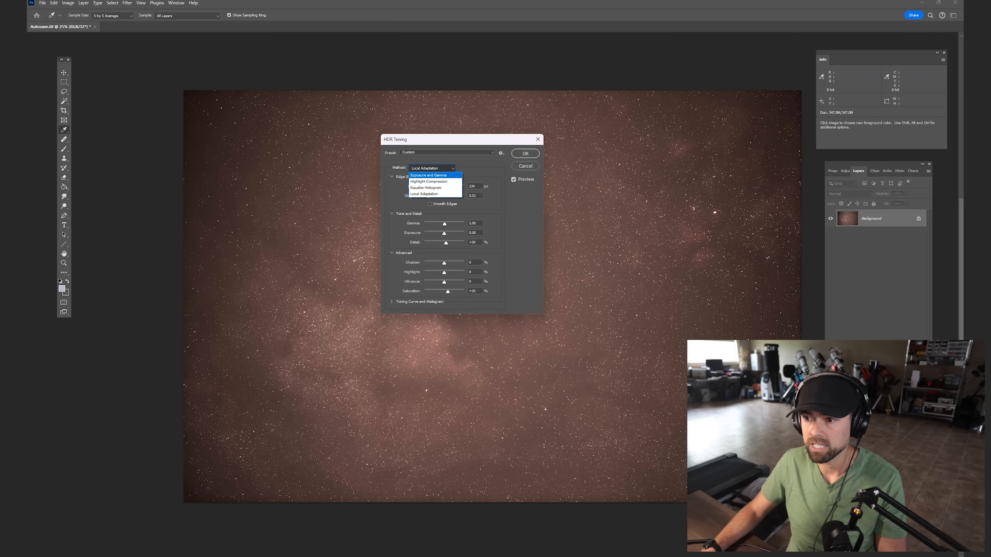
left_click(428, 174)
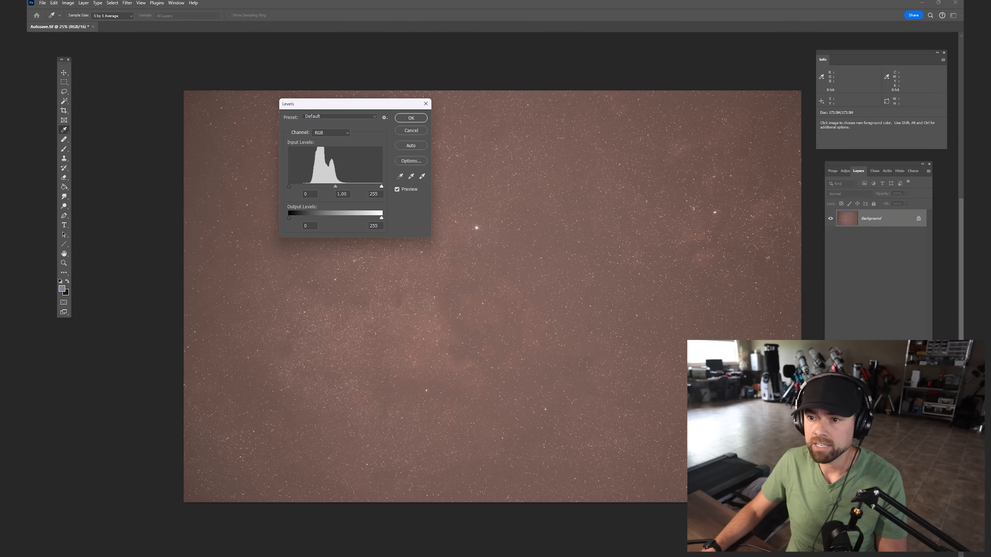
- Raise the Levels black input to 17 and gray-point sample the sky to neutralise the red cast
left_click_drag(288, 186, 306, 185)
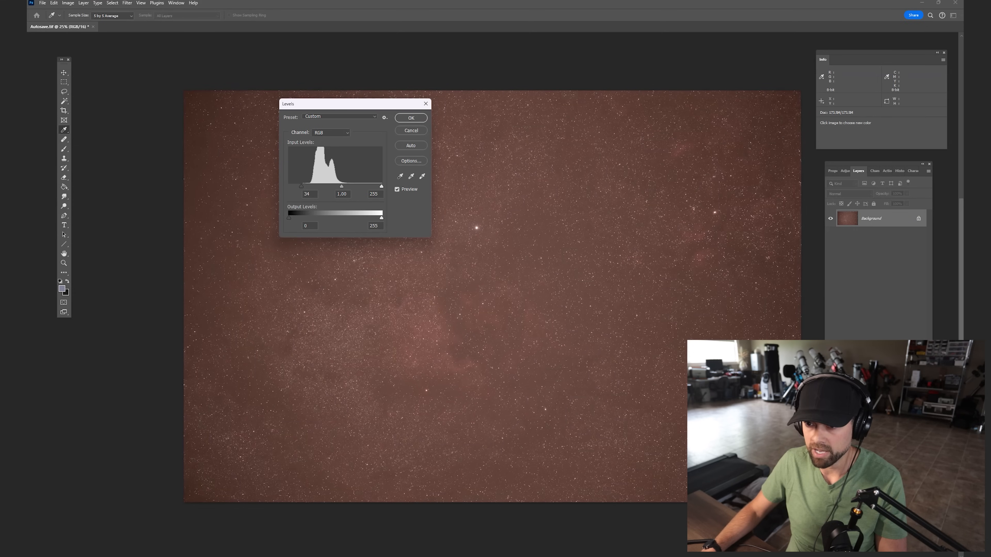
left_click(410, 118)
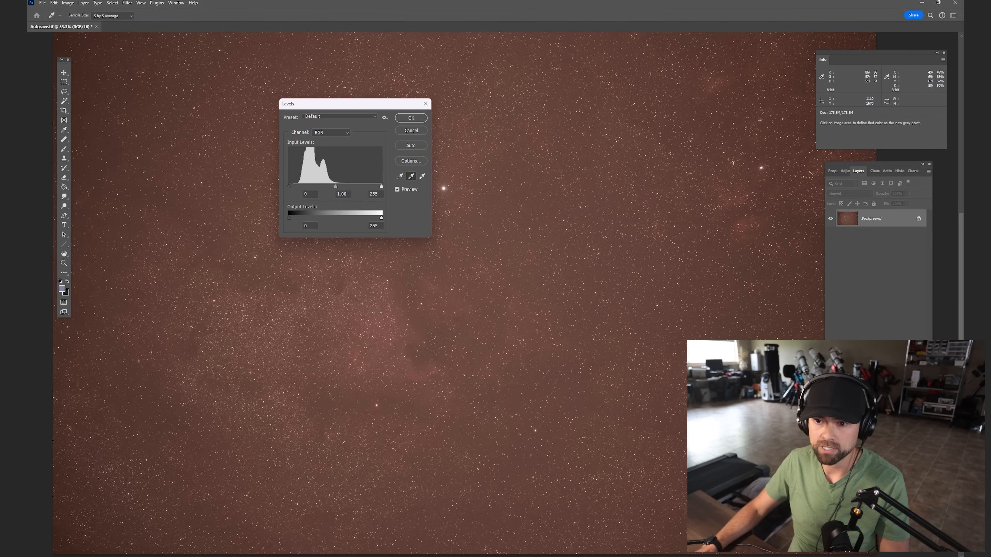
left_click_drag(288, 186, 307, 187)
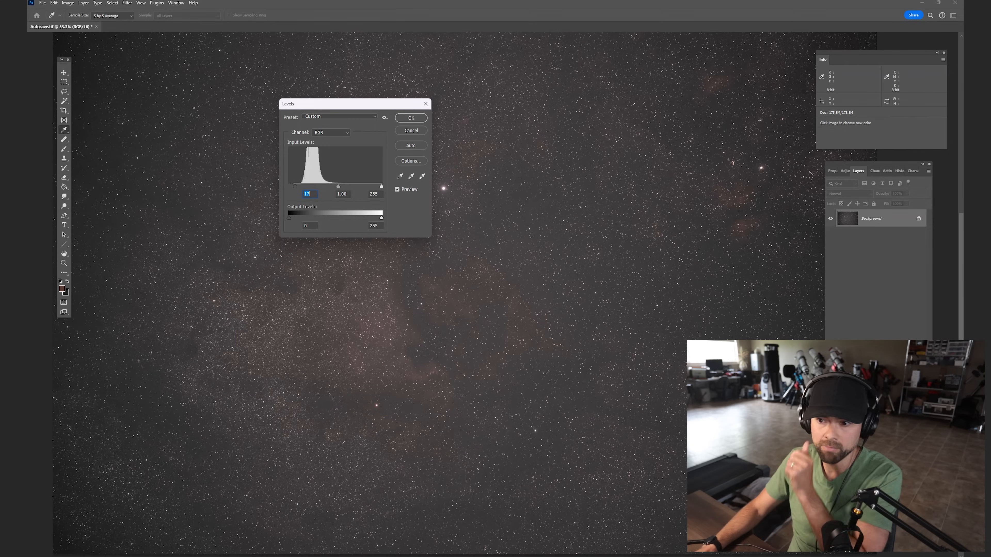